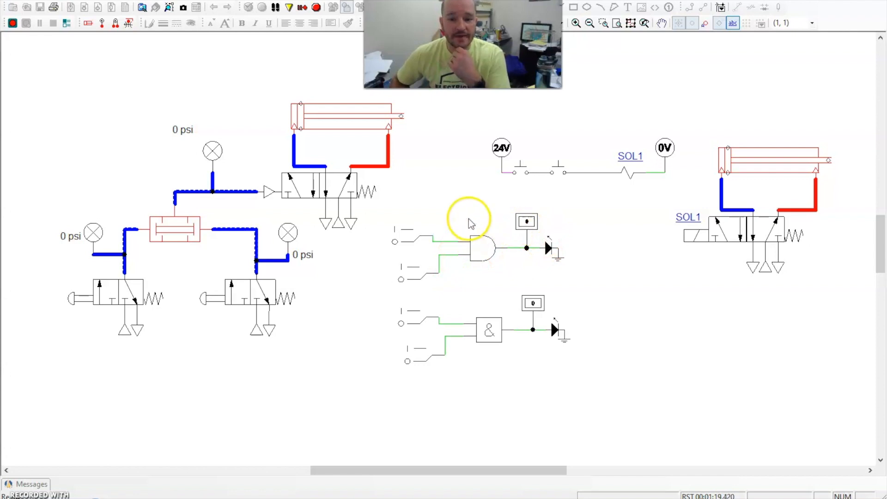
pyautogui.moveTo(430, 302)
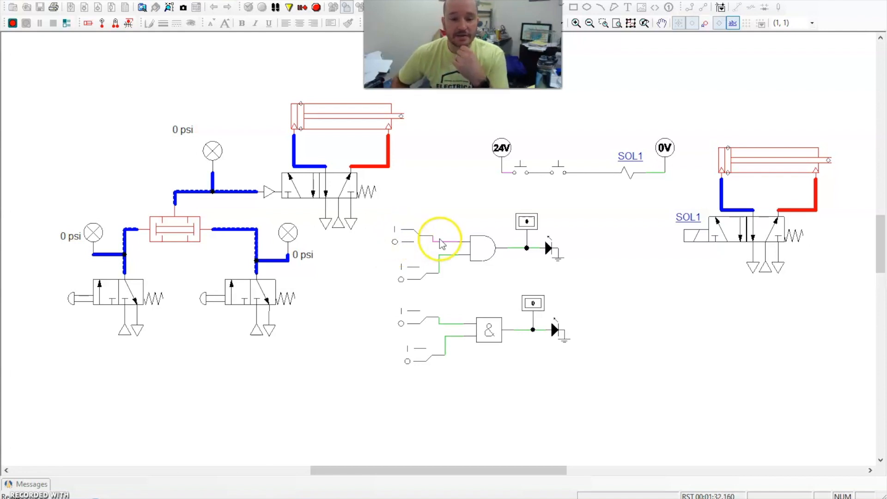
pyautogui.moveTo(432, 273)
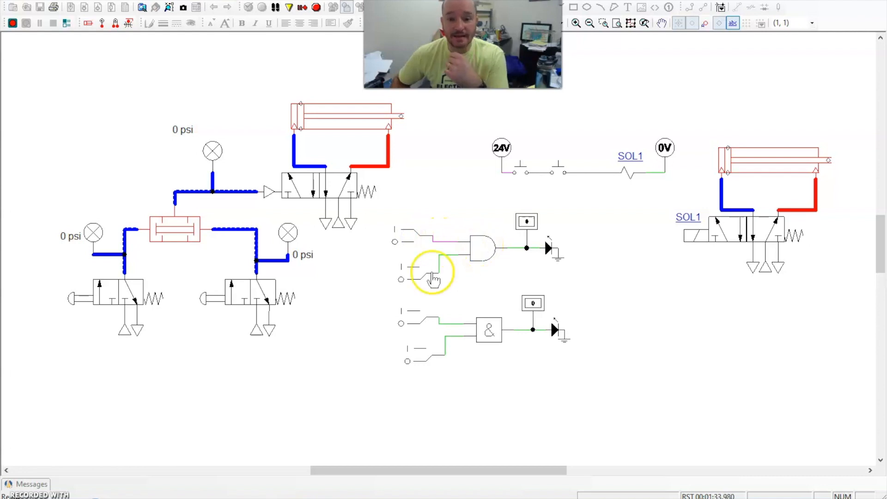
# Close the second input switch of the upper AND gate so its output reads 1.
pyautogui.click(420, 272)
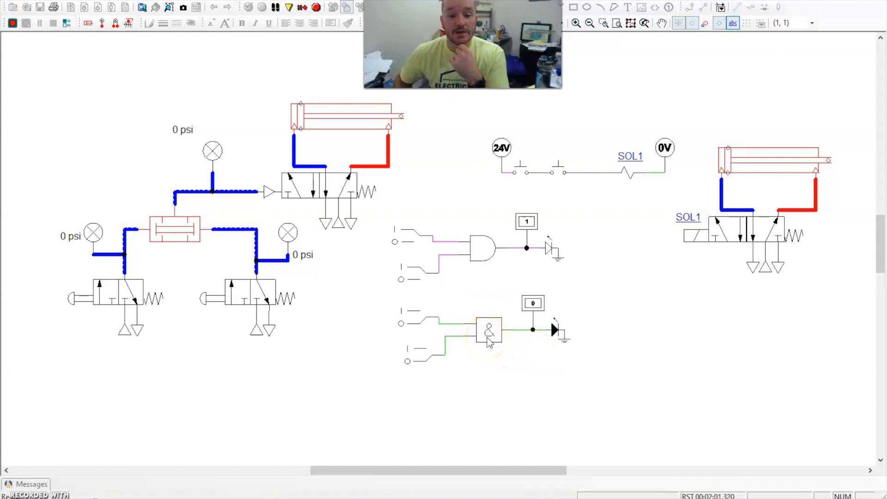
# Turn on the remaining input of the lower & gate so its output display reads 1.
pyautogui.click(489, 331)
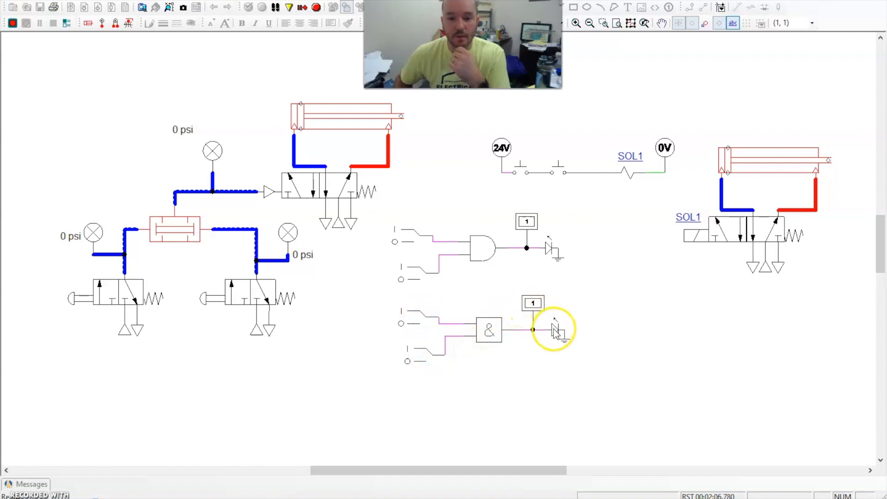
pyautogui.moveTo(494, 342)
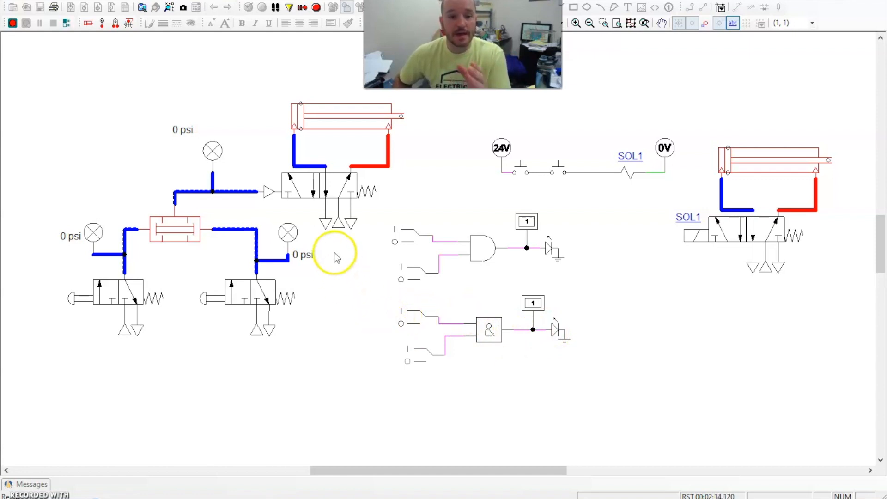
pyautogui.moveTo(286, 295)
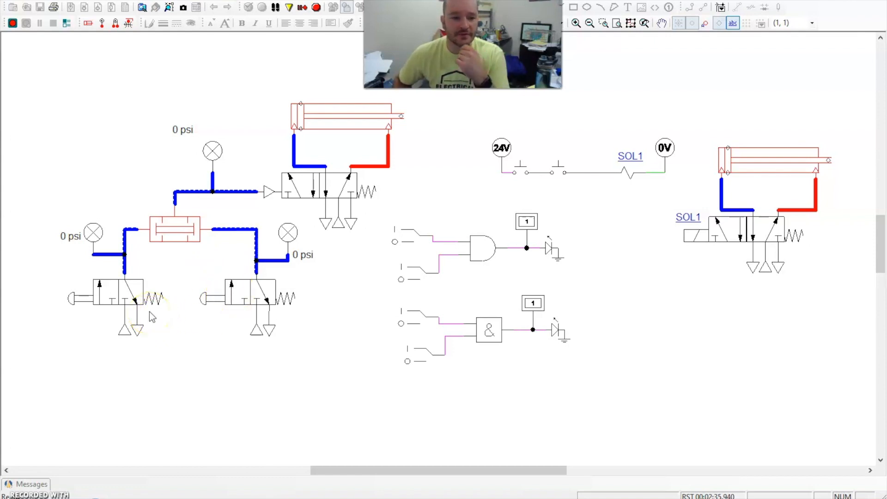
# Actuate the left manual pneumatic valve, sending 145.04 psi to the shuttle valve.
pyautogui.click(120, 297)
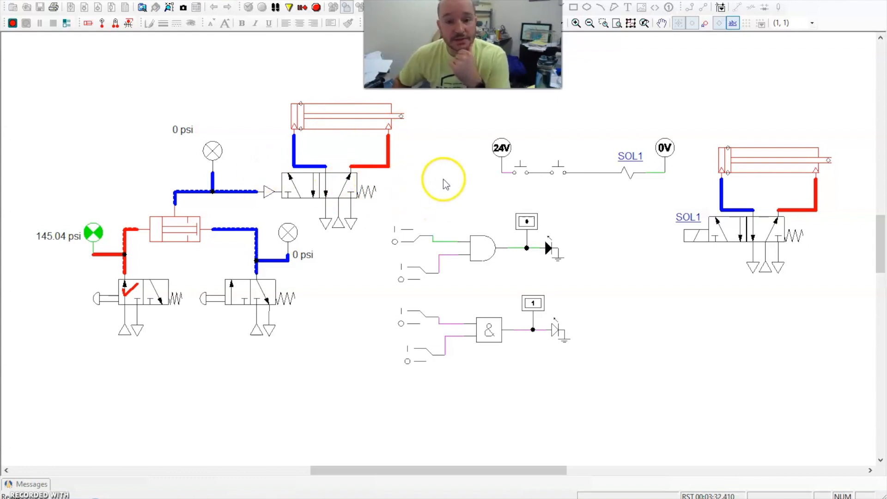
pyautogui.moveTo(50, 83)
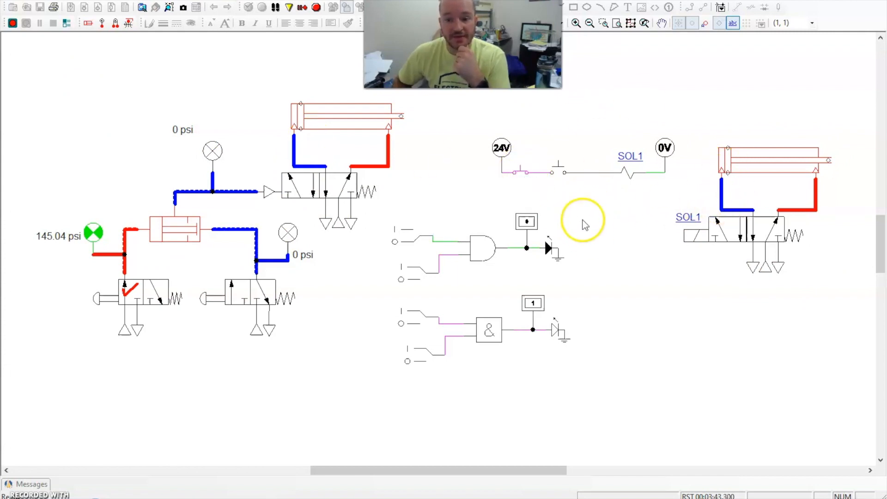
# Close both push-buttons in the 24V rung to energize SOL1 and extend the cylinder.
pyautogui.click(558, 172)
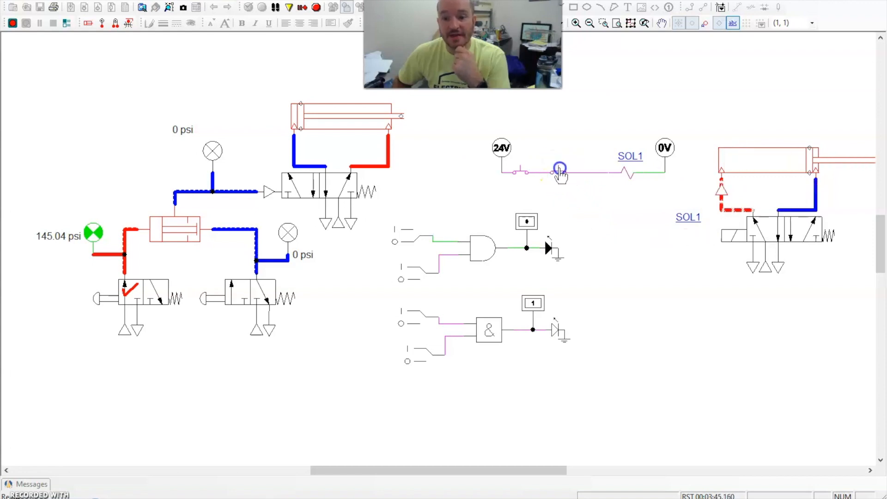
pyautogui.click(558, 173)
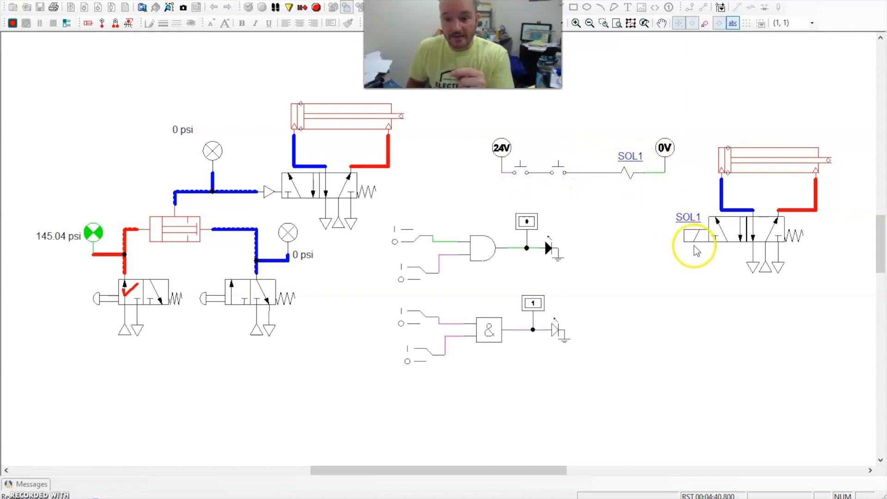
pyautogui.moveTo(246, 182)
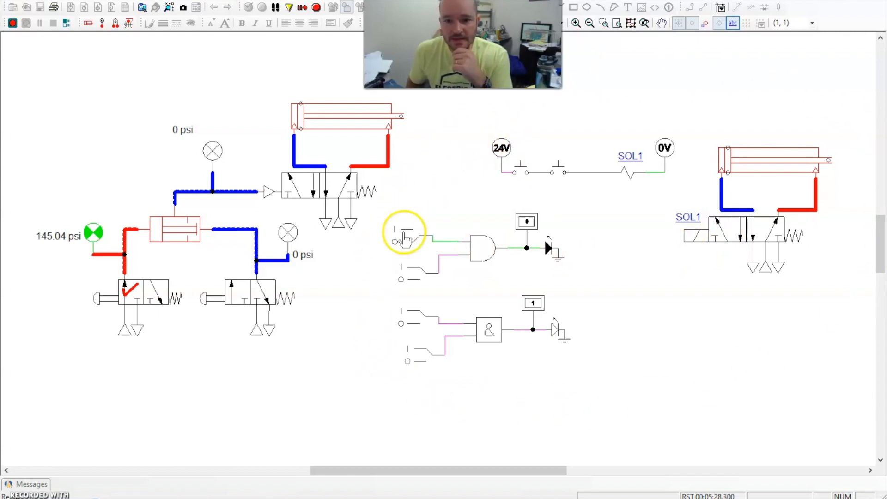
pyautogui.moveTo(651, 367)
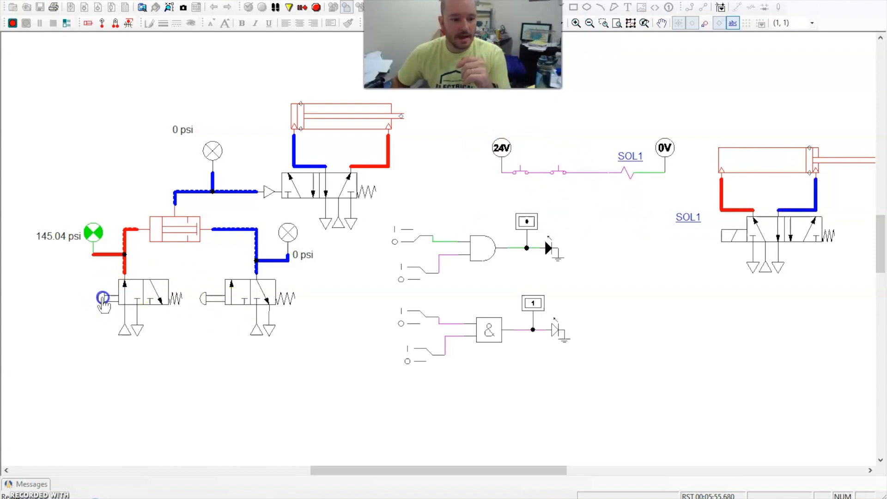
# Actuate the second manual valve so both inputs pressurize the main valve at about 145 psi.
pyautogui.click(103, 301)
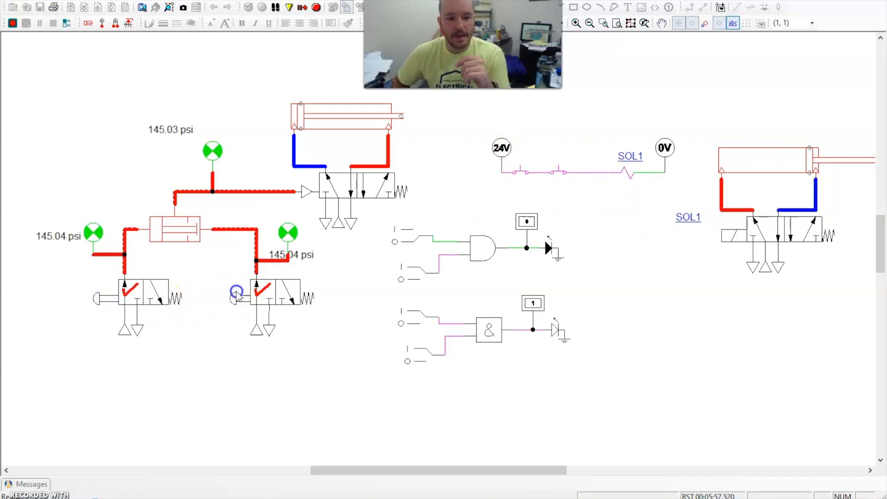